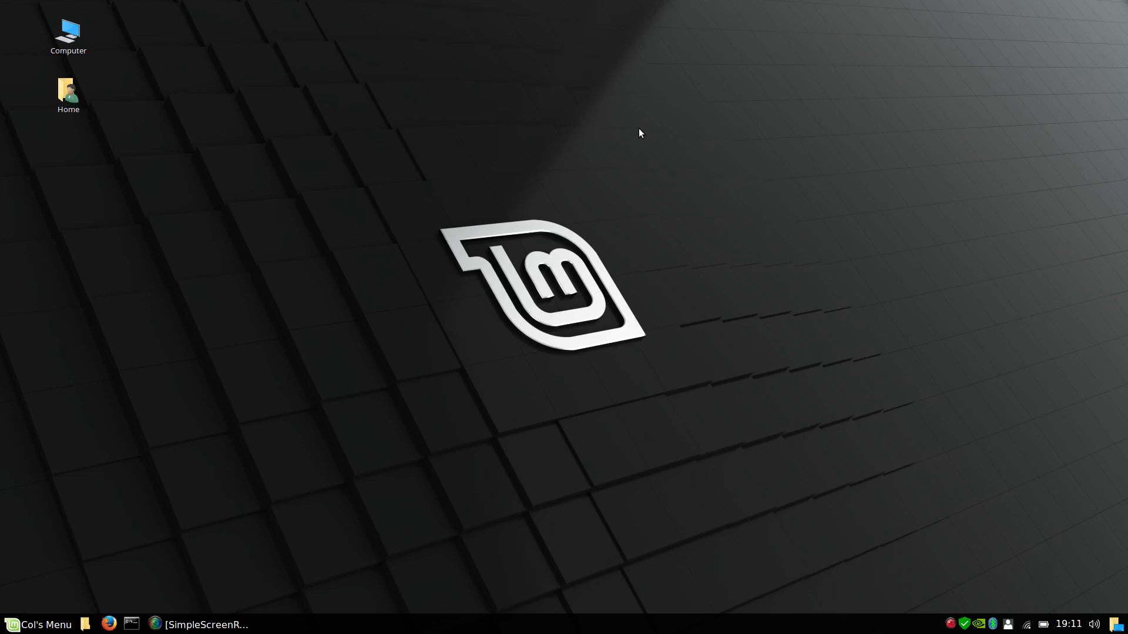
mouse_move(638, 235)
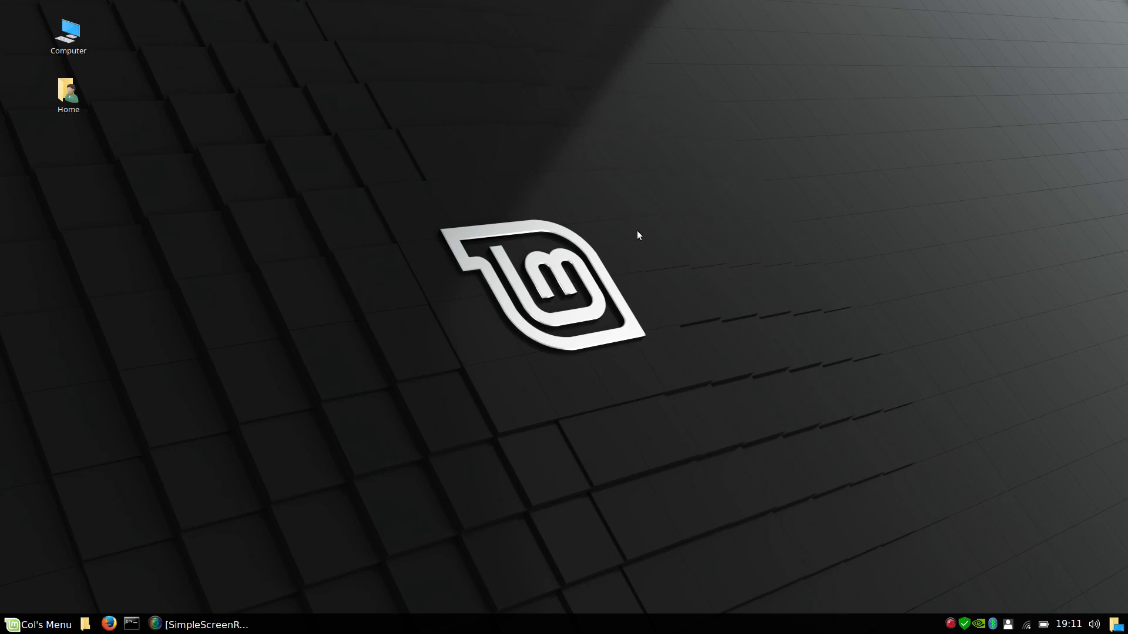
mouse_move(429, 510)
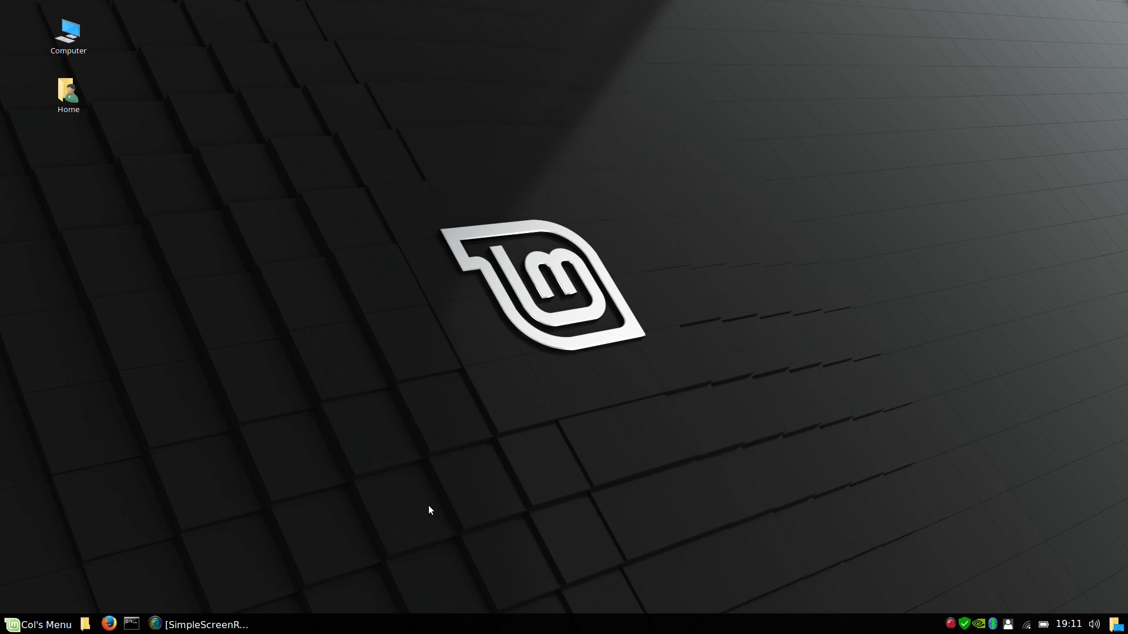
mouse_move(84, 586)
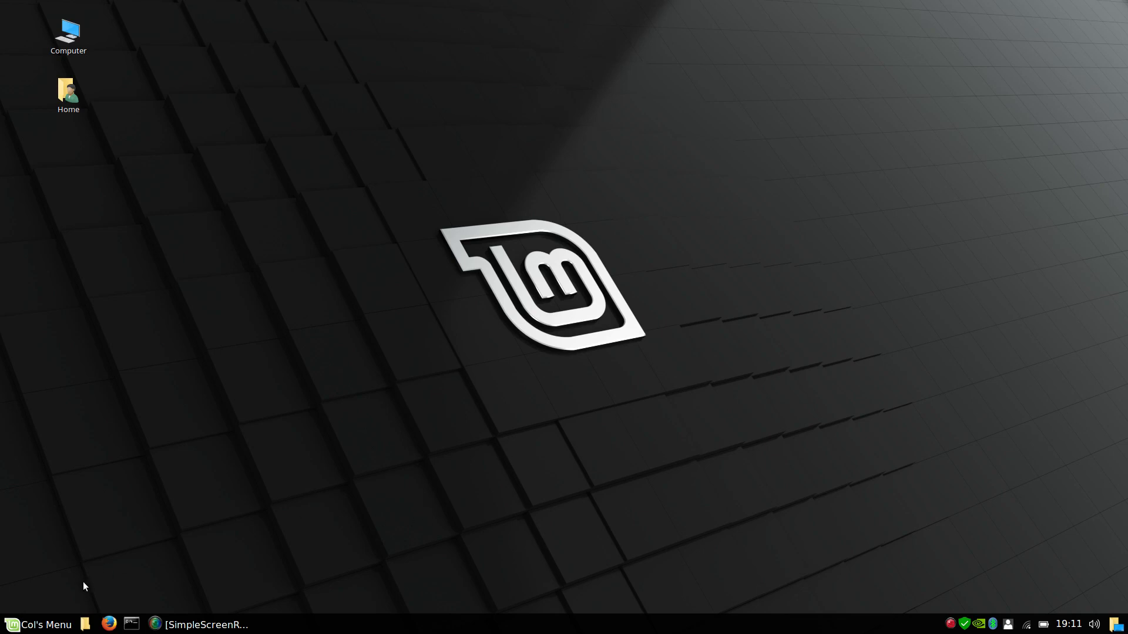
Launch SimpleScreenRecorder from the Mint menu's Sound & Video programs
left_click(10, 625)
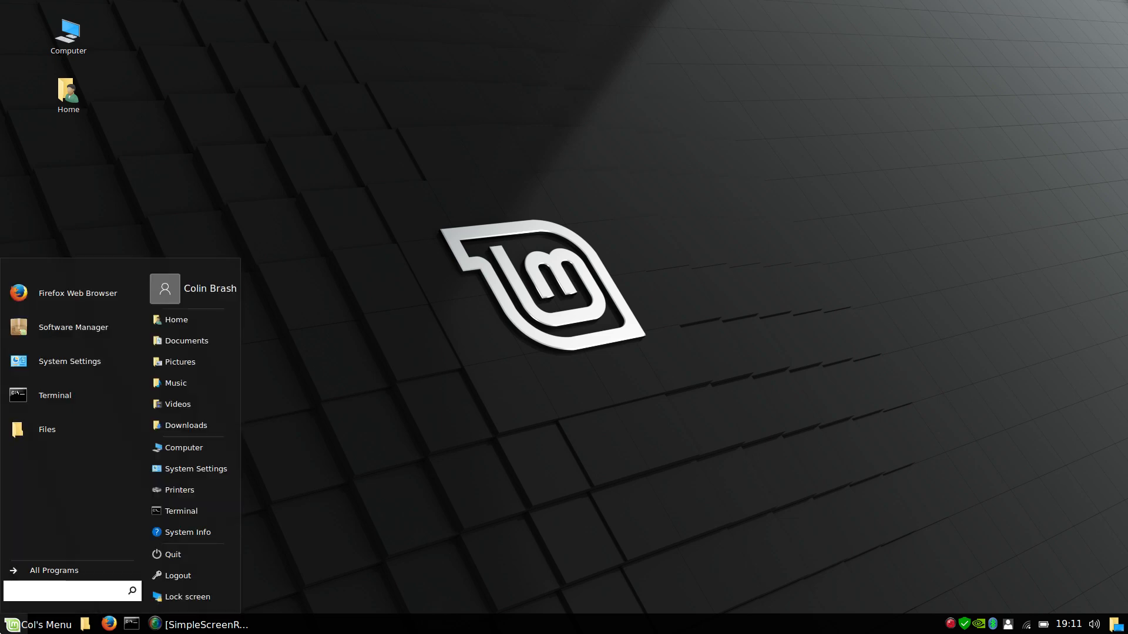
left_click(54, 570)
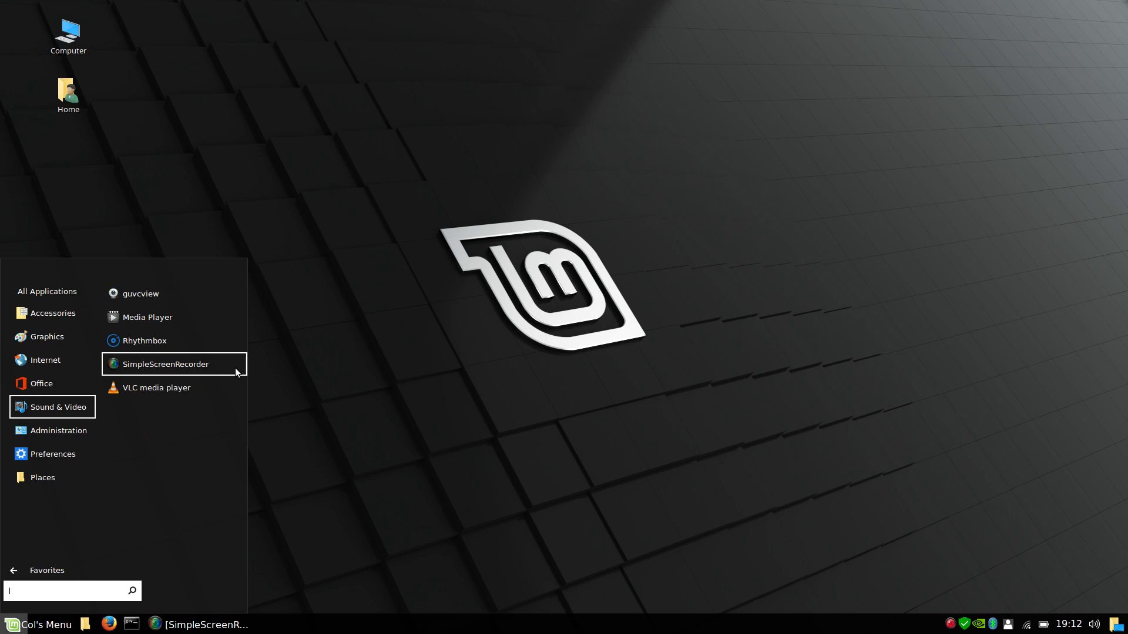
left_click(166, 364)
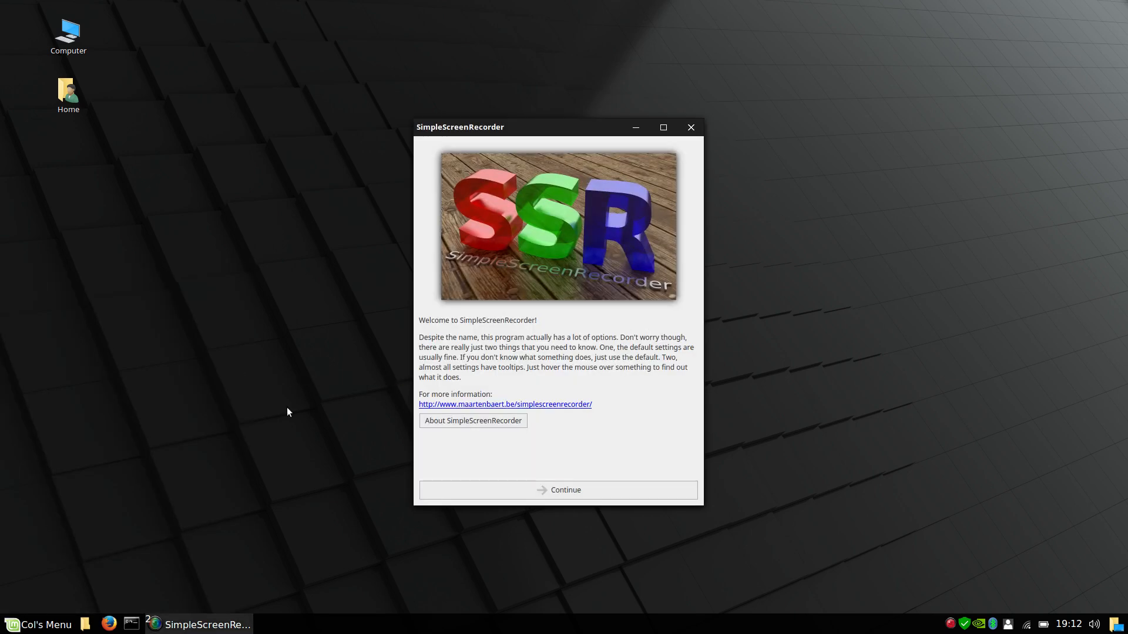
Continue past the welcome page to the input settings page
left_click(558, 489)
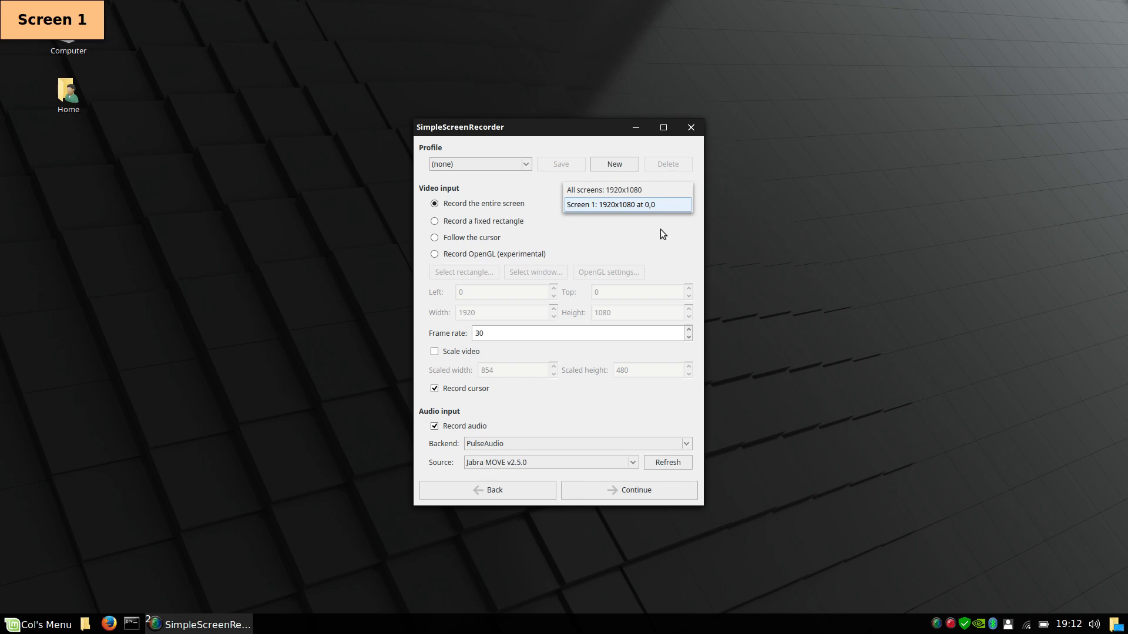
Record Screen 1 (1920x1080 at 0,0) and continue to output settings
left_click(627, 205)
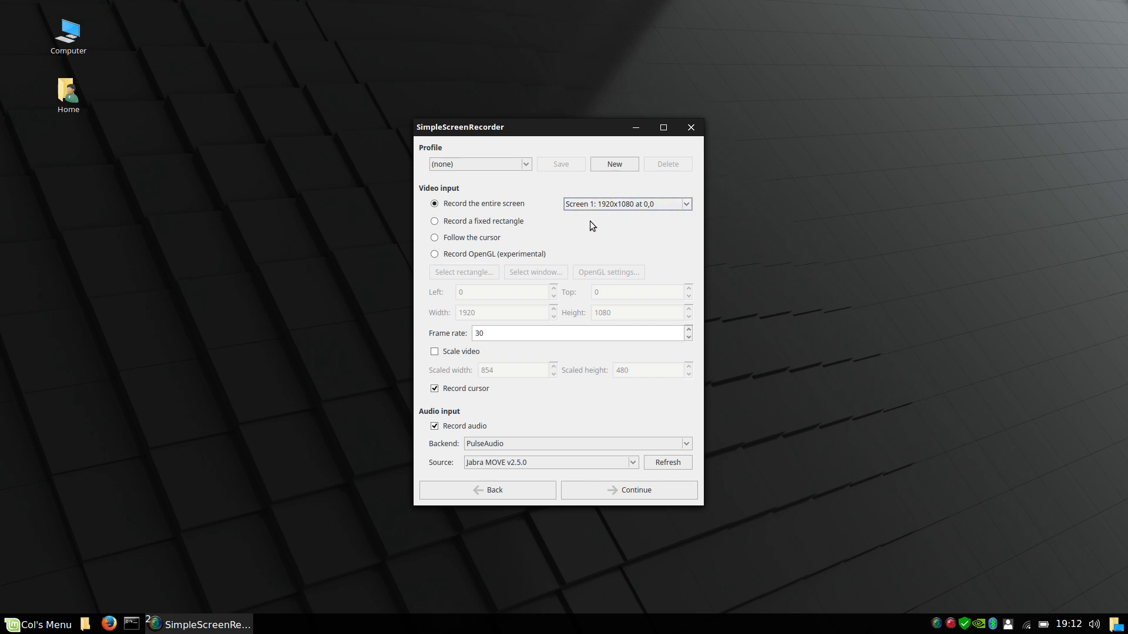
mouse_move(655, 234)
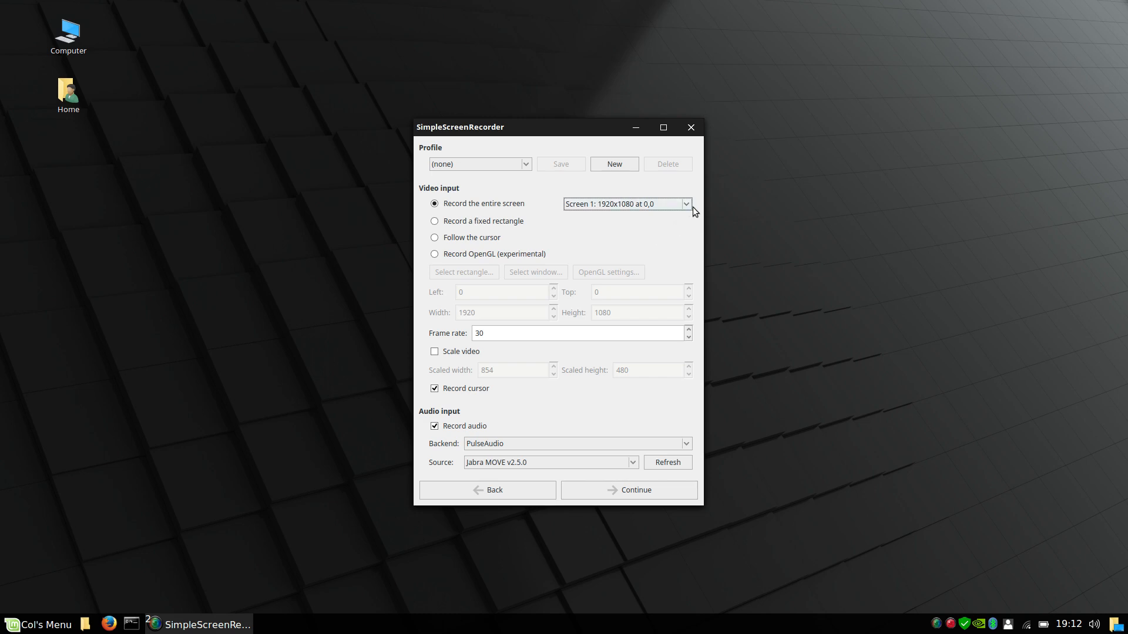
mouse_move(636, 230)
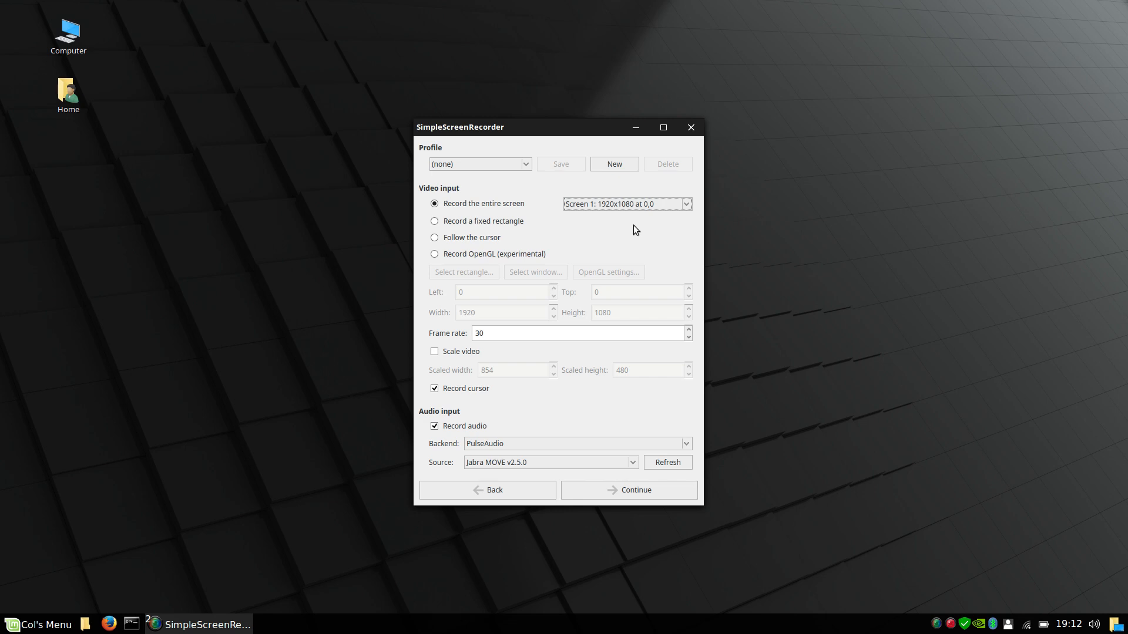
left_click(550, 462)
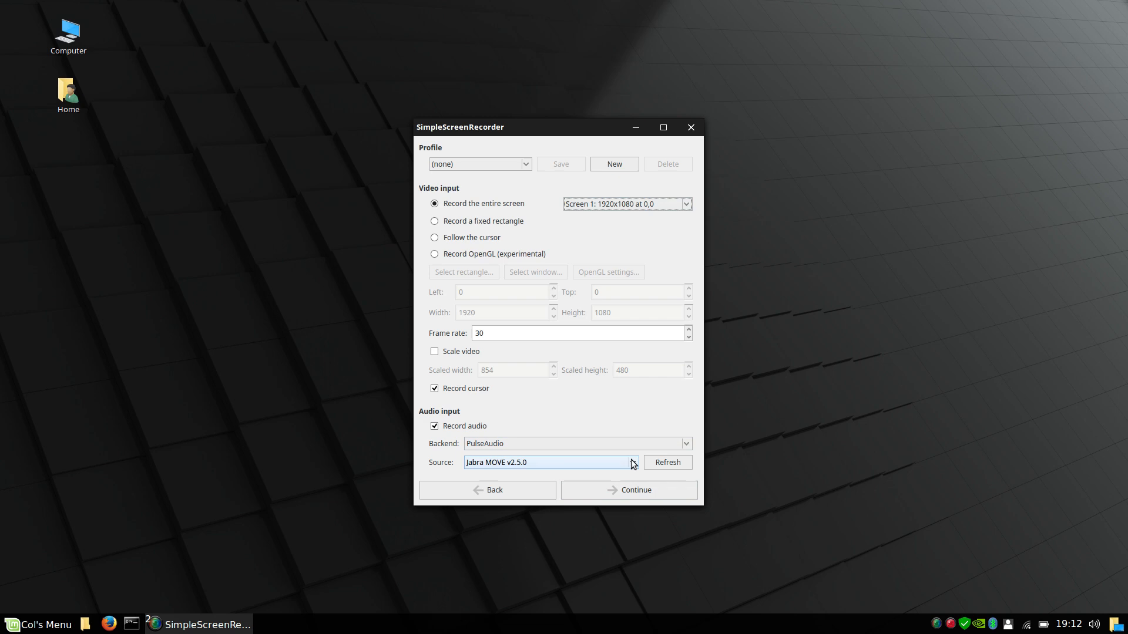
mouse_move(633, 466)
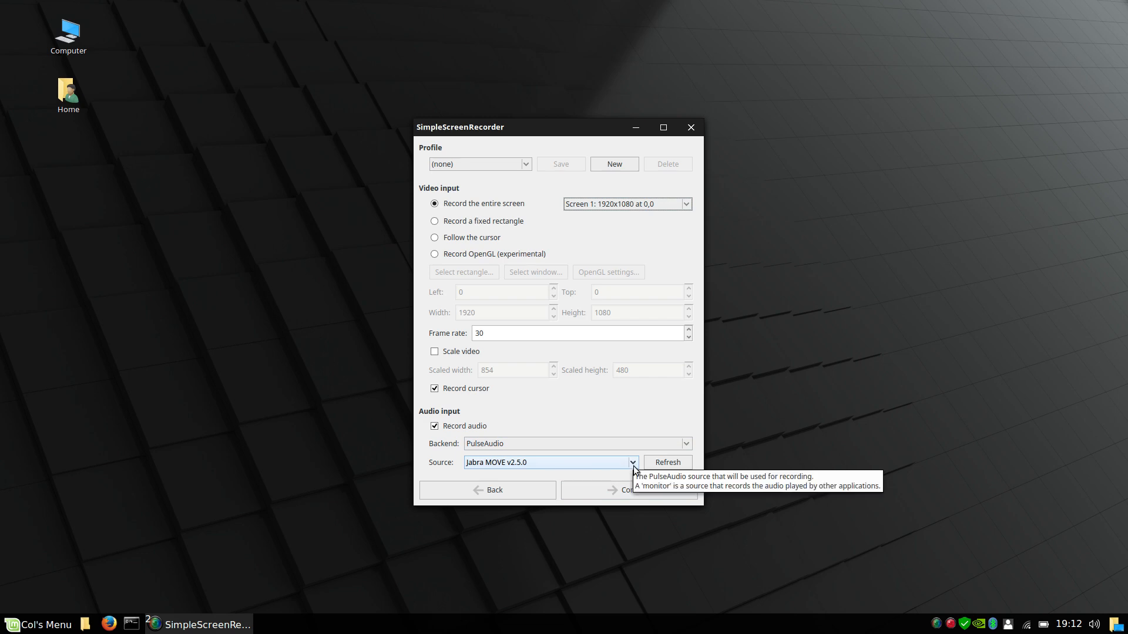
left_click(632, 462)
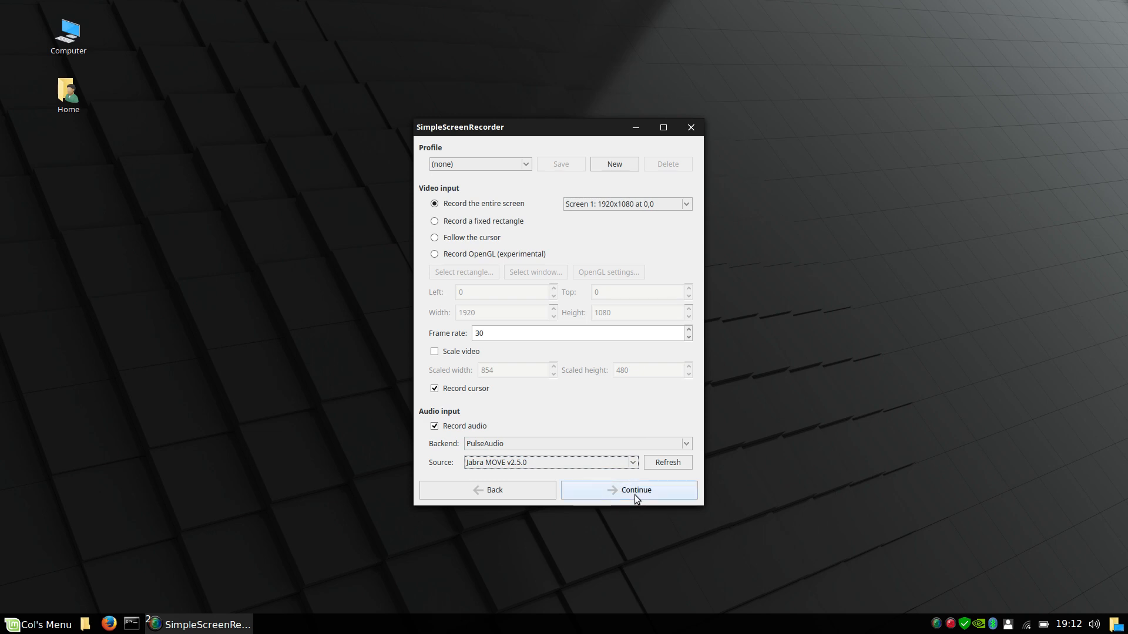
left_click(629, 490)
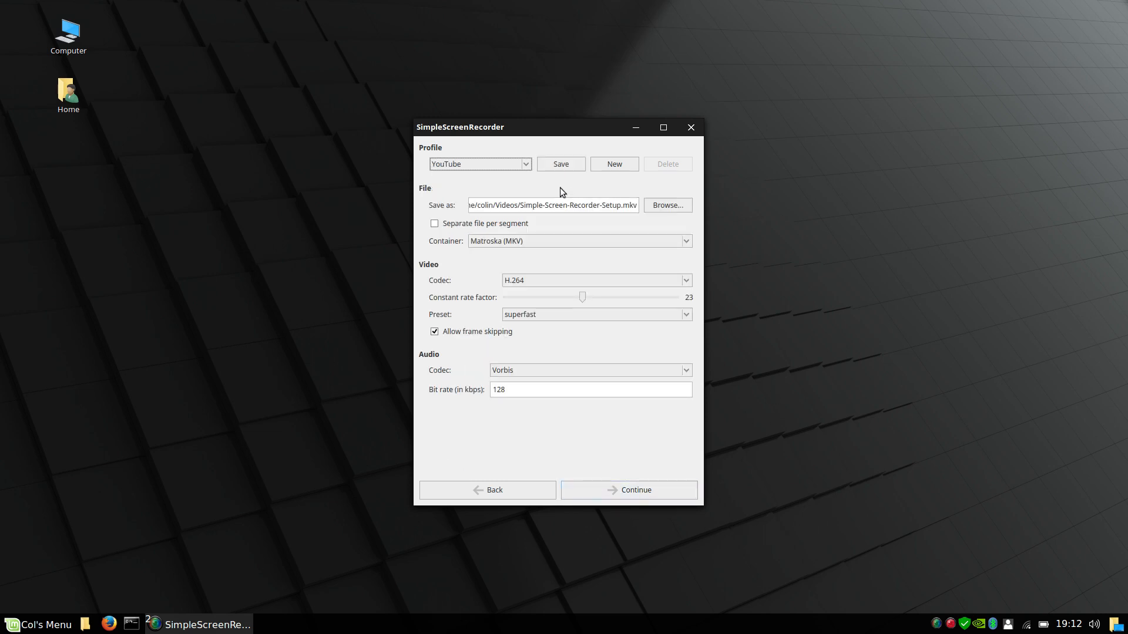
Select the YouTube output profile and bring up the save-location dialog
left_click(480, 164)
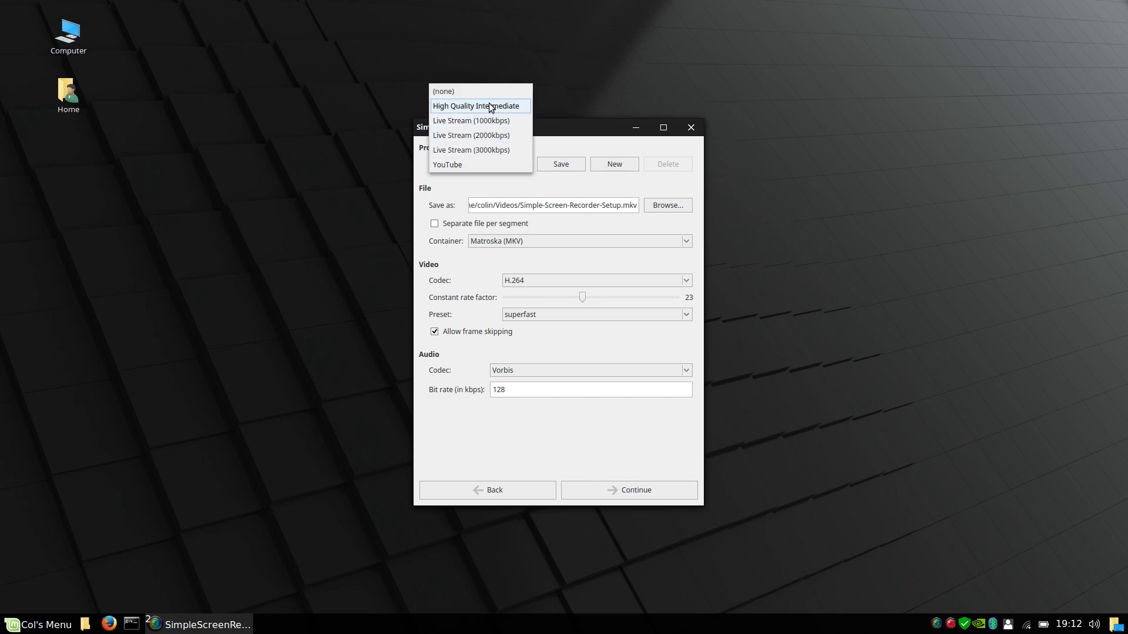
left_click(447, 164)
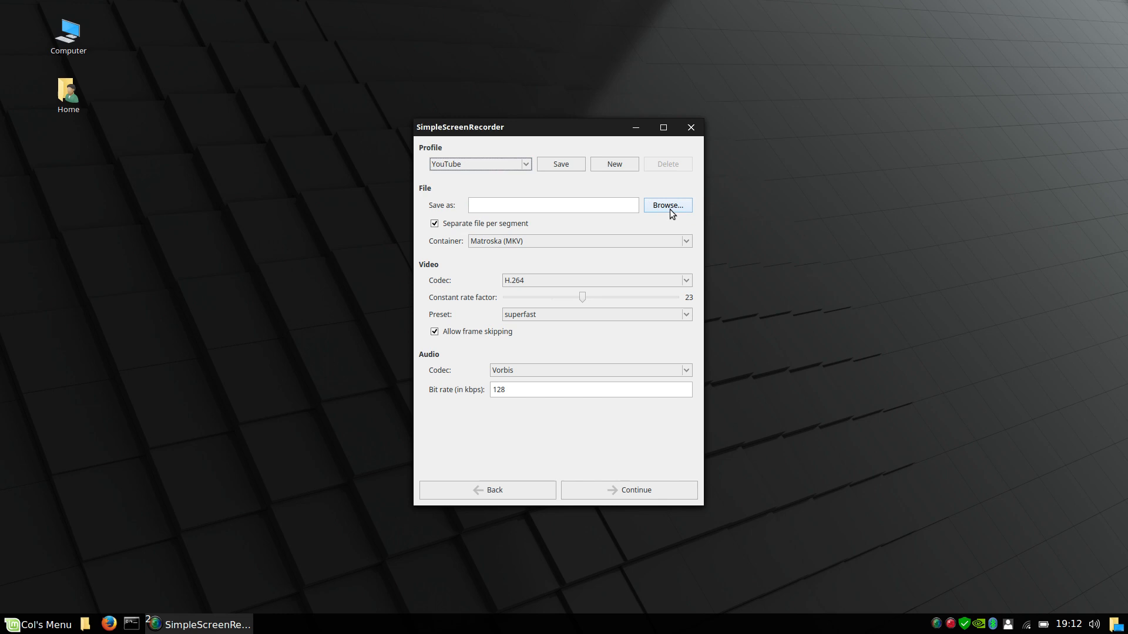
left_click(667, 205)
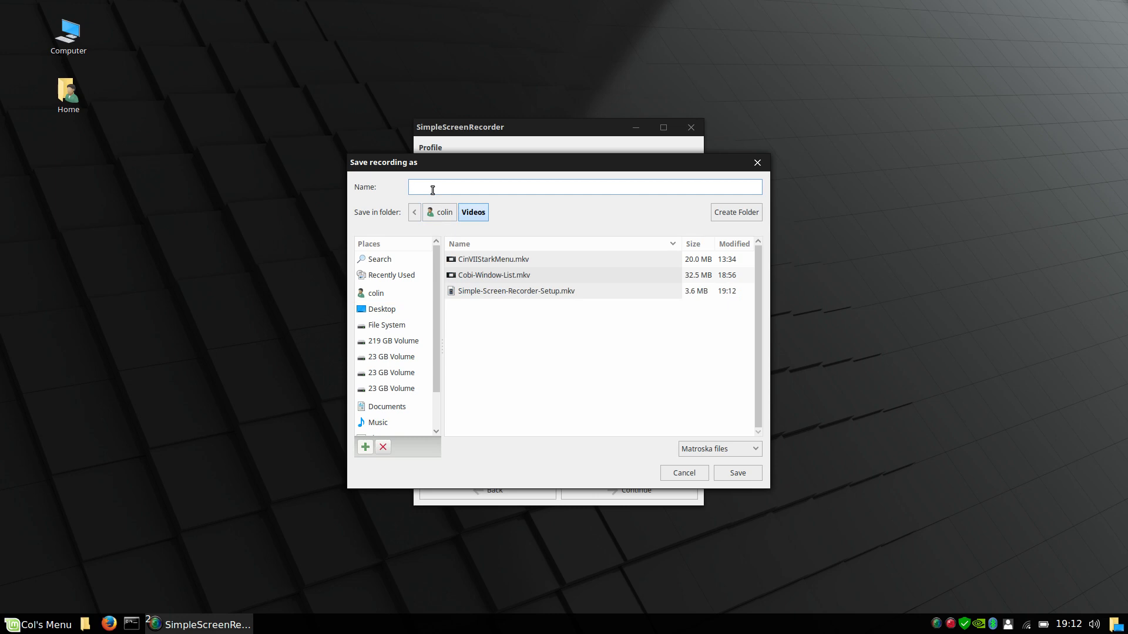
Save the recording as 'test' in the Videos folder
type("test")
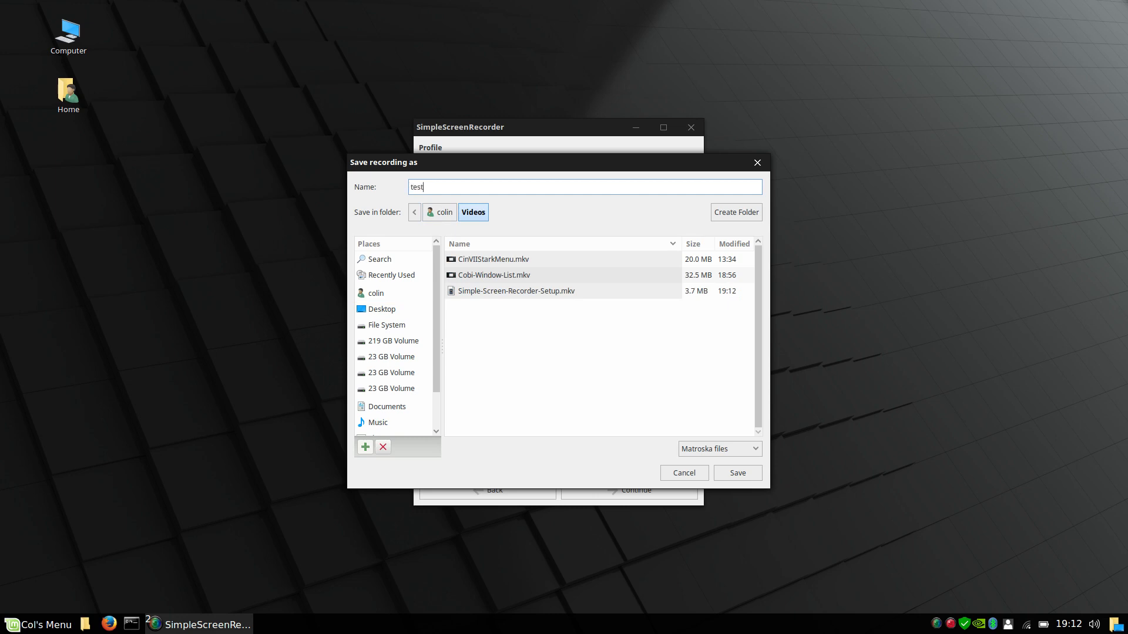
left_click(738, 472)
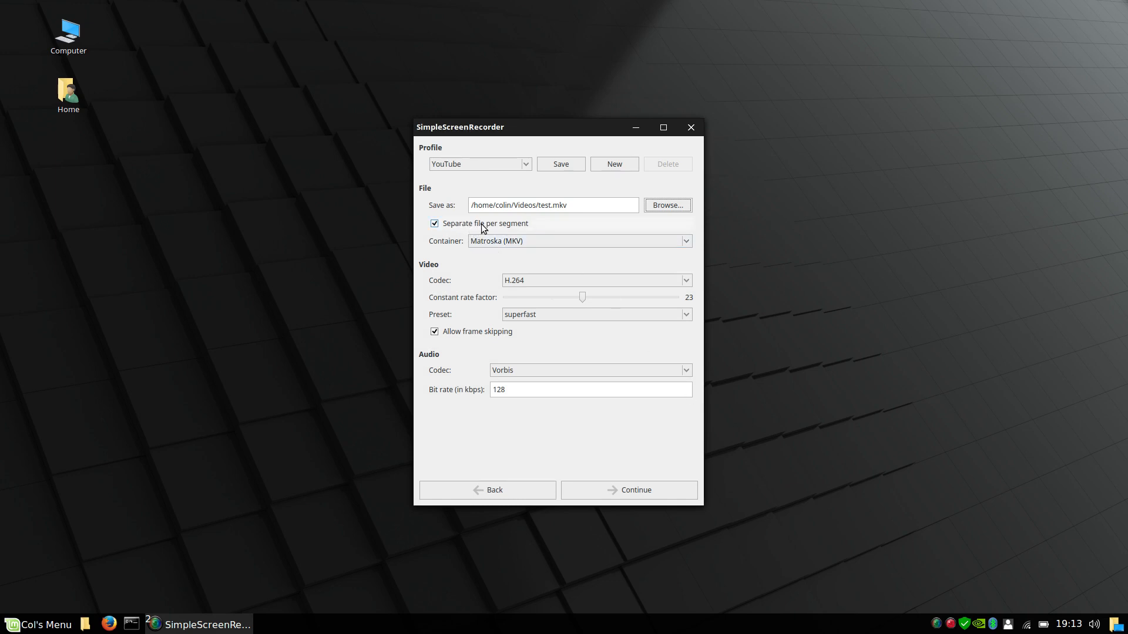
mouse_move(456, 255)
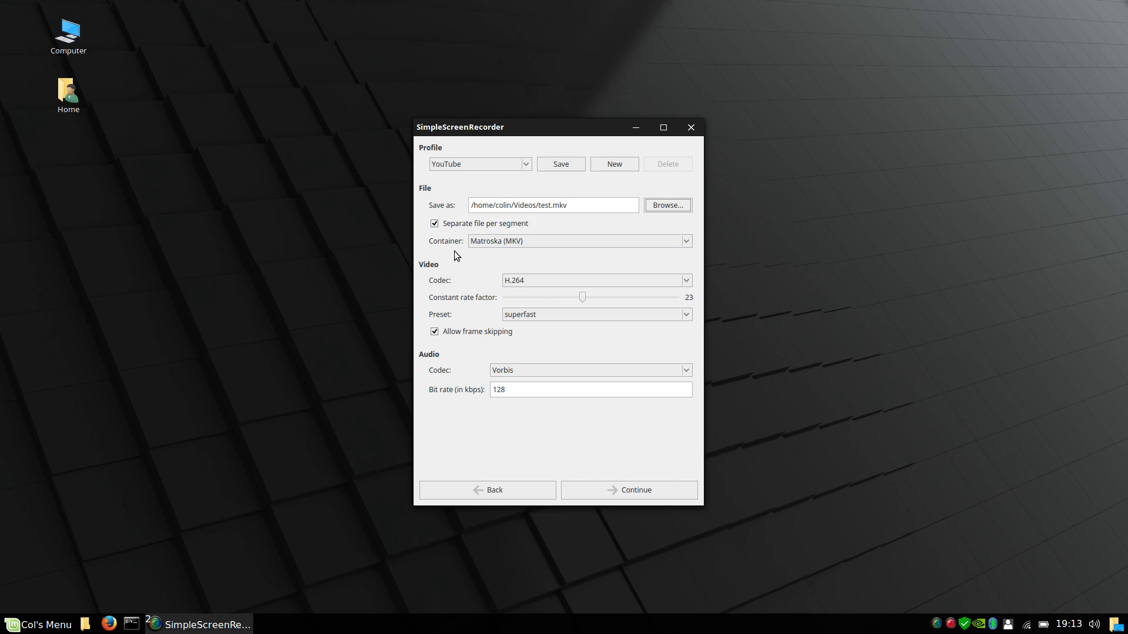
mouse_move(449, 239)
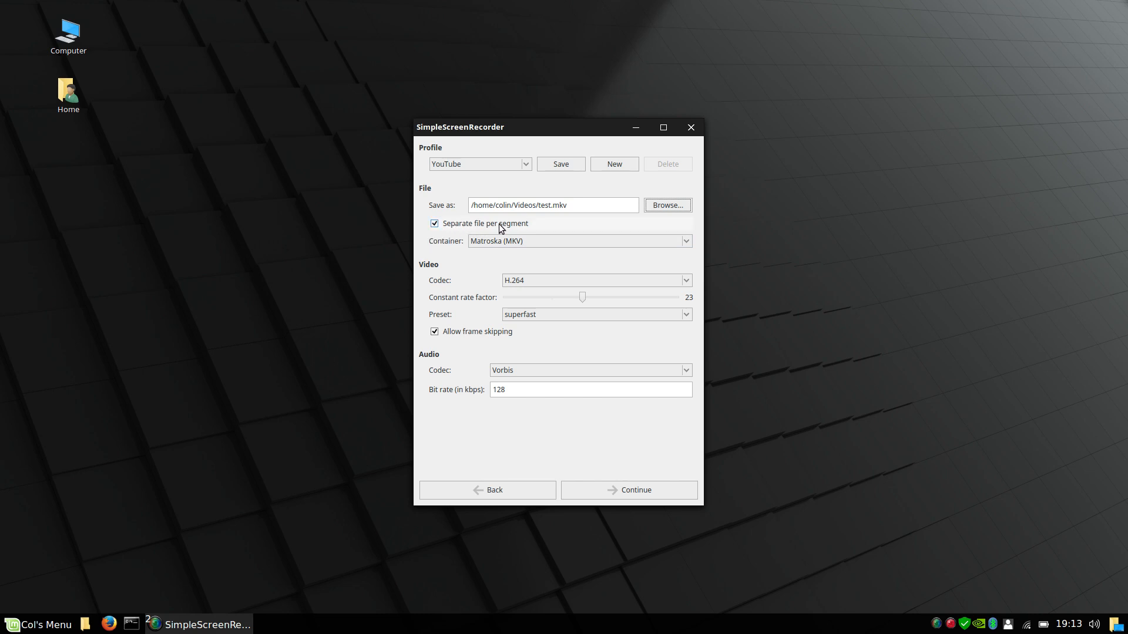
mouse_move(465, 228)
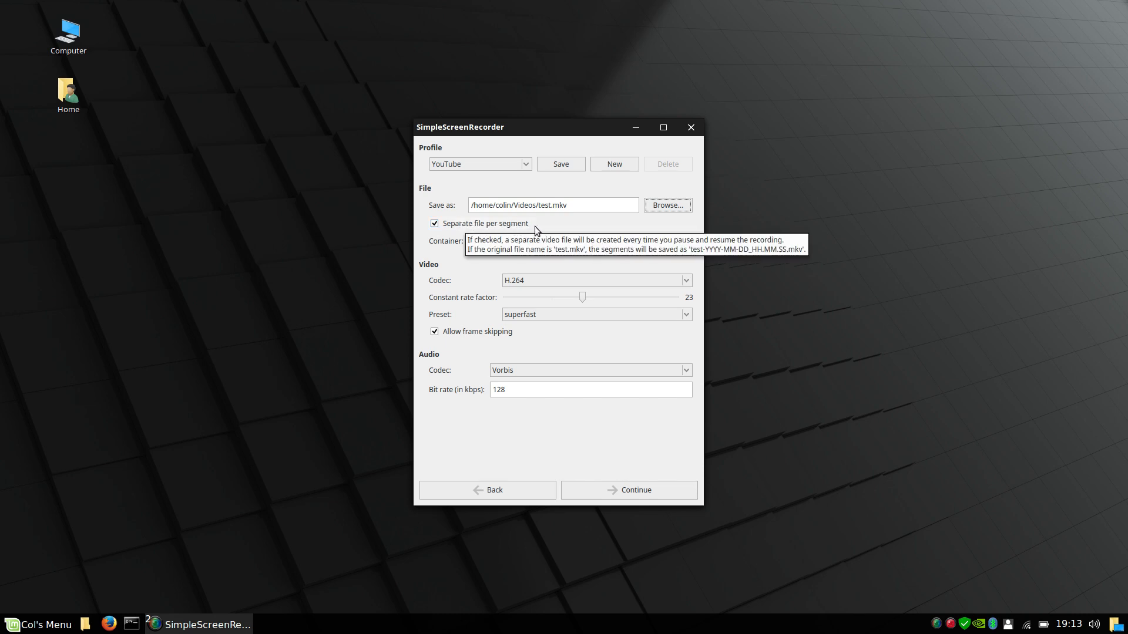
mouse_move(480, 270)
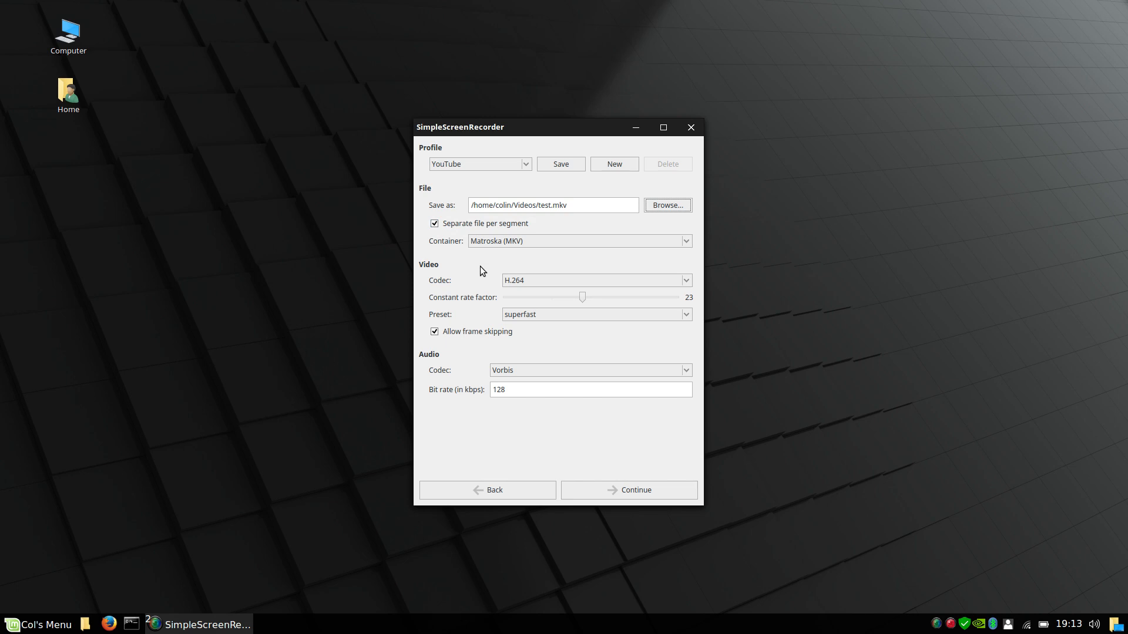
Turn off 'Separate file per segment' so everything goes into test.mkv
left_click(434, 223)
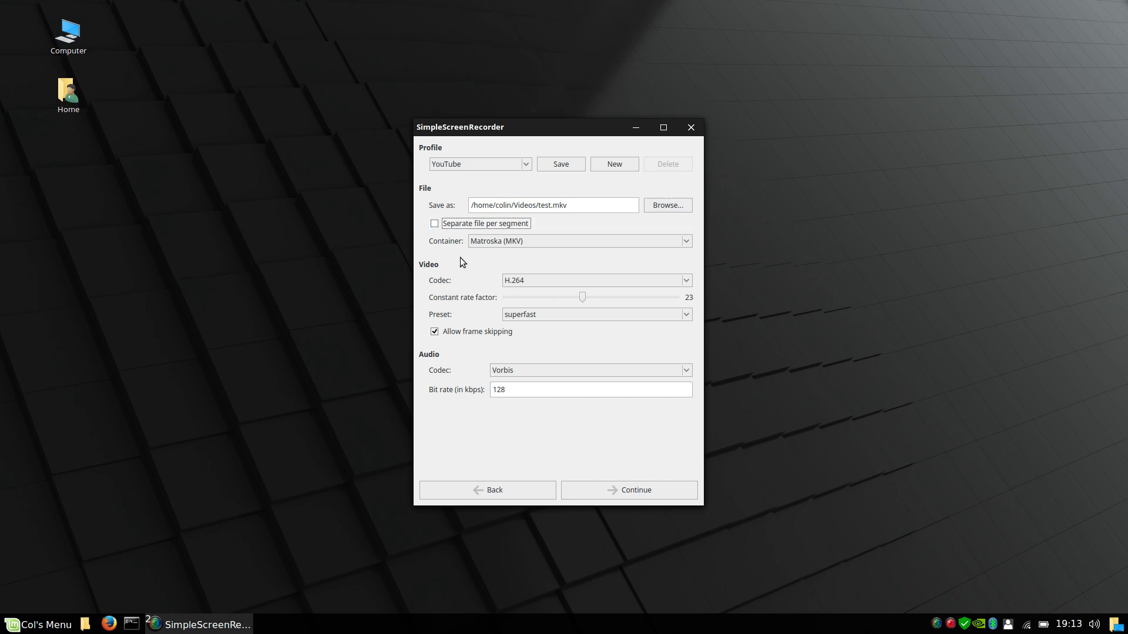
mouse_move(474, 289)
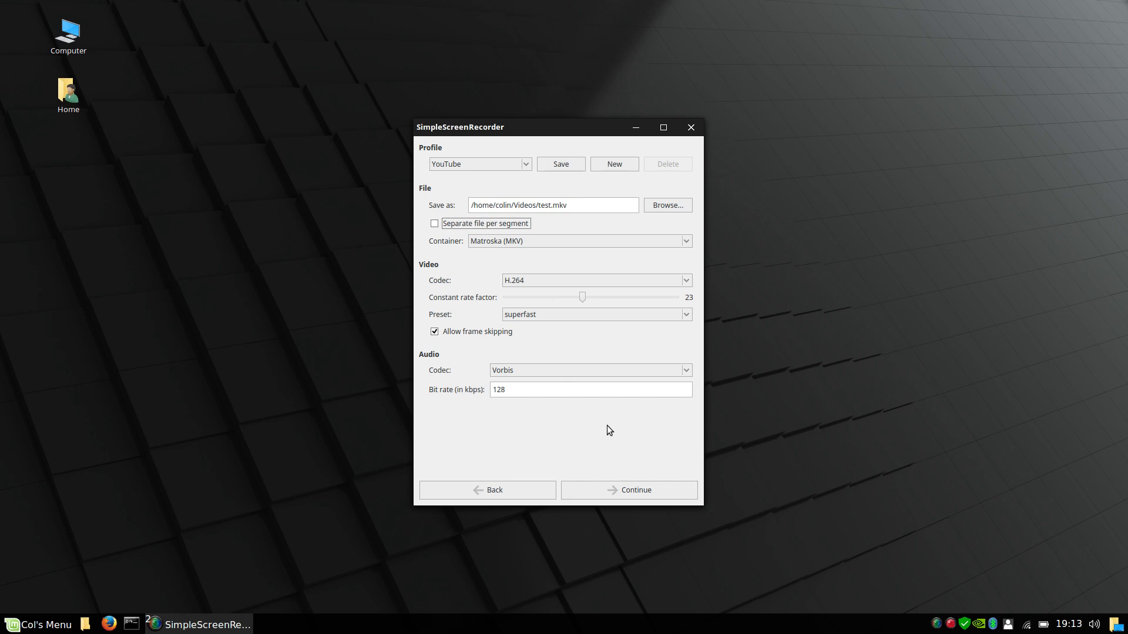
mouse_move(627, 465)
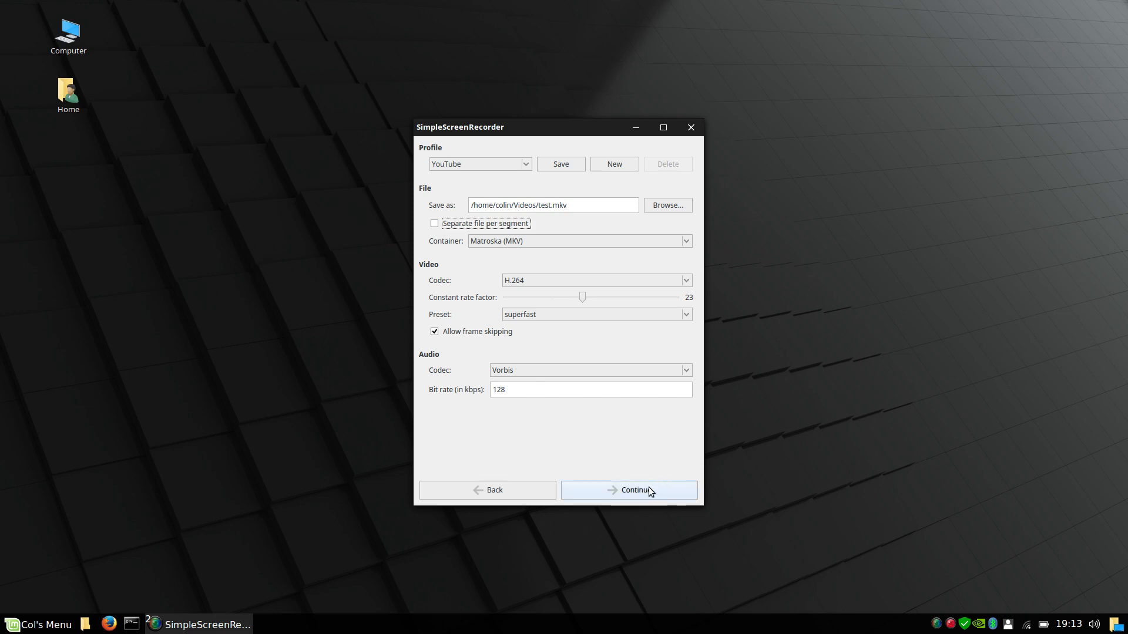
Continue to the Start recording page
left_click(629, 490)
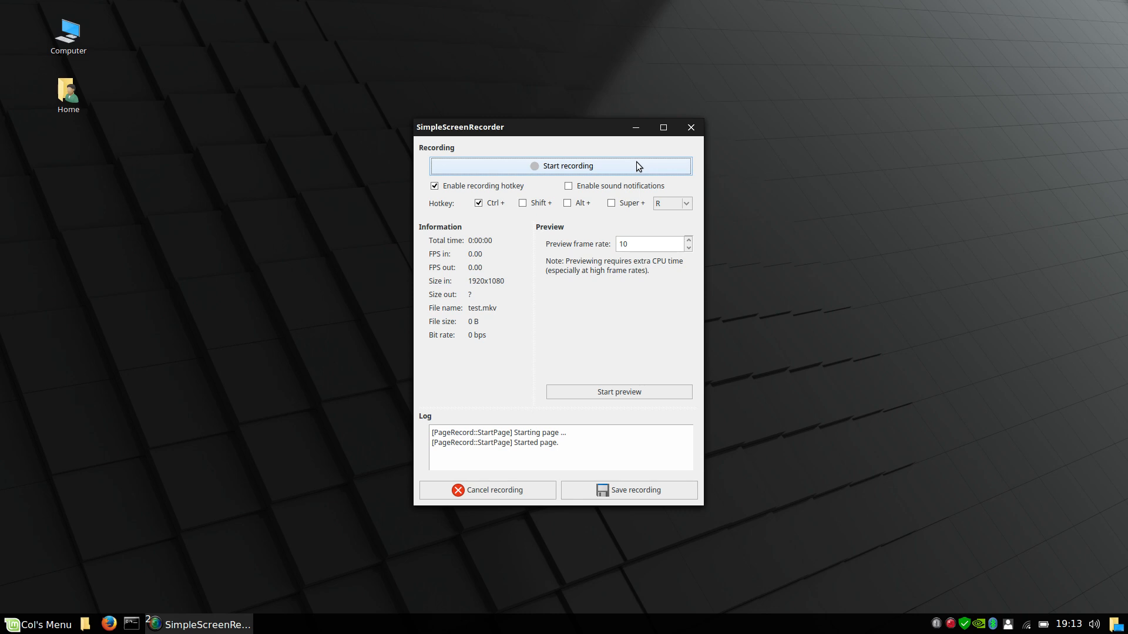
mouse_move(576, 129)
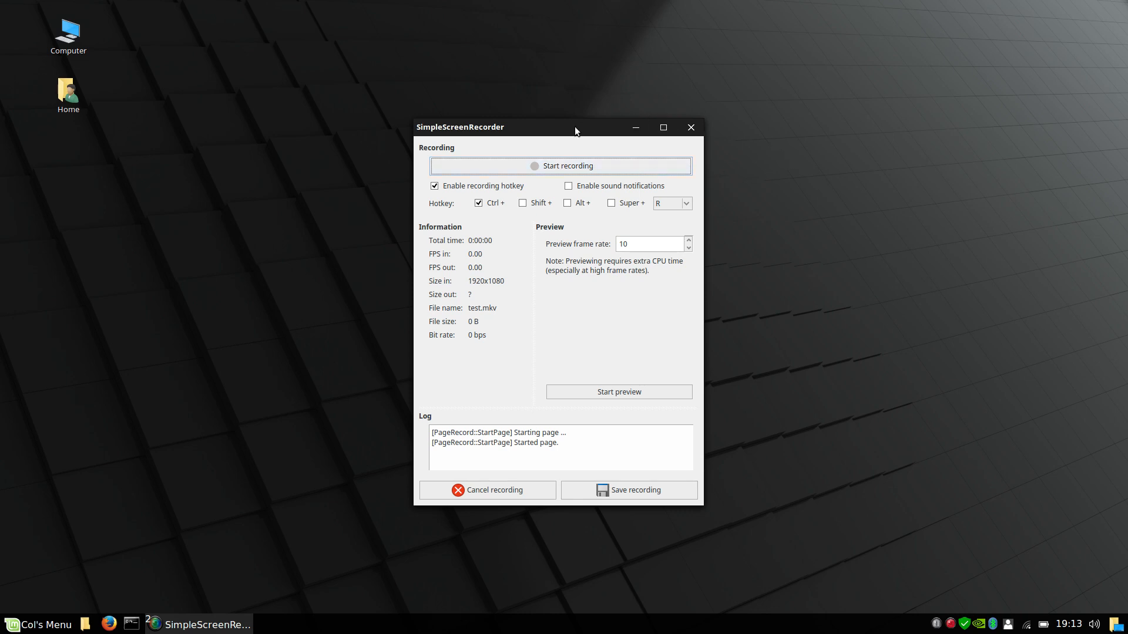
mouse_move(838, 292)
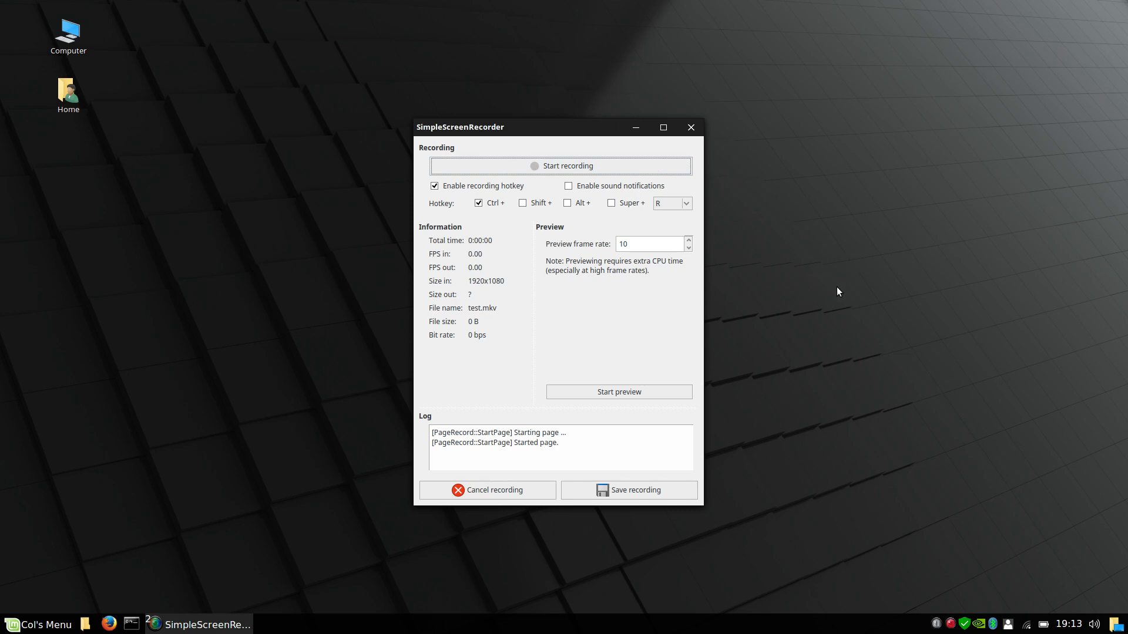
mouse_move(687, 142)
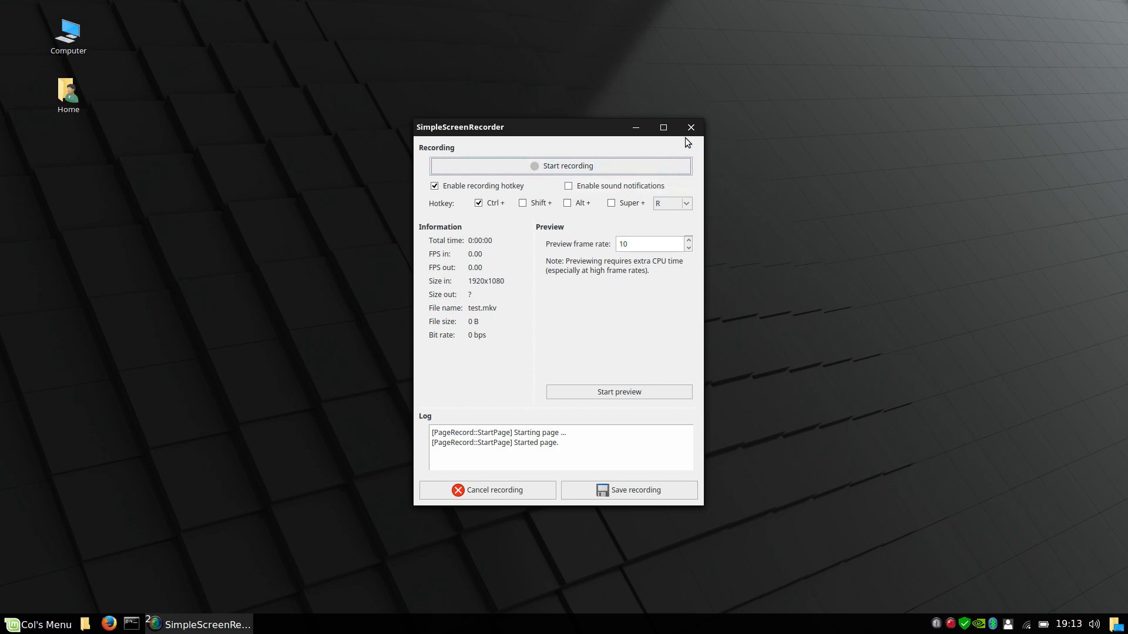